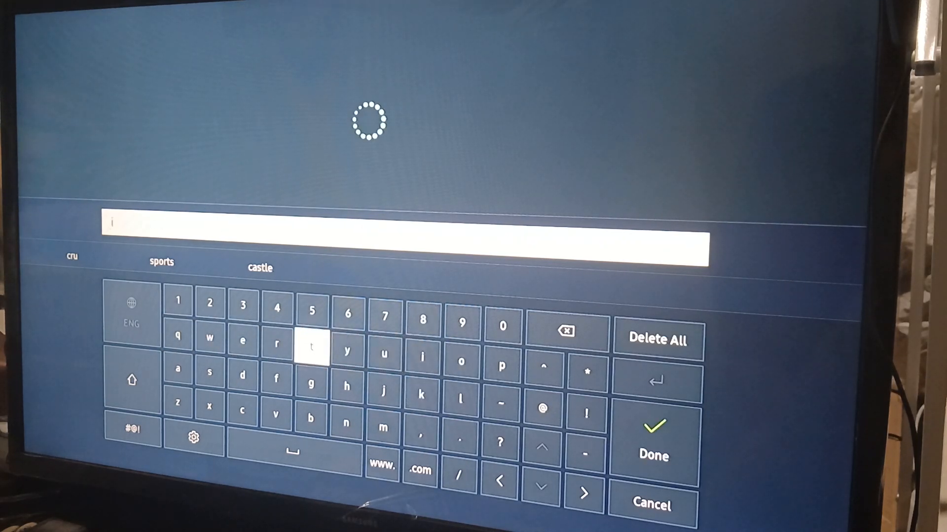
- Extend the search query to "it" and open the iTV app from the results
left_click(310, 347)
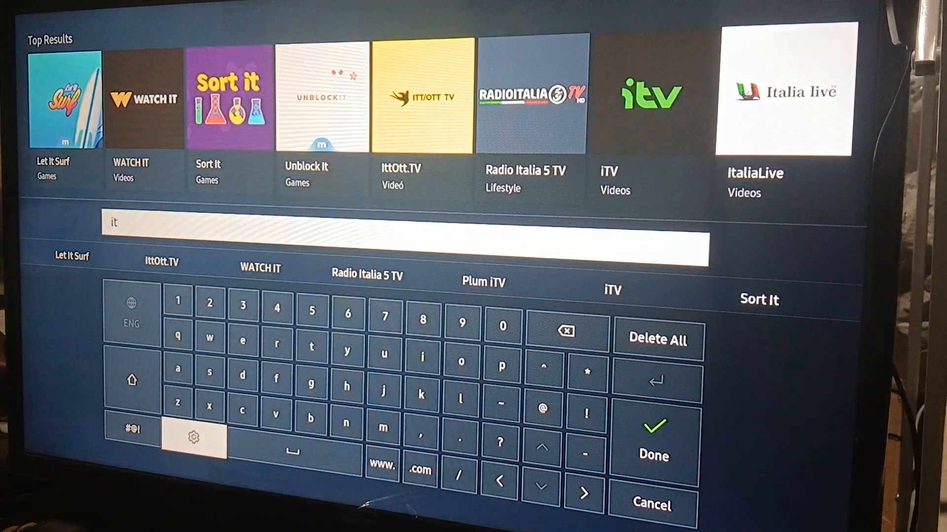
left_click(276, 415)
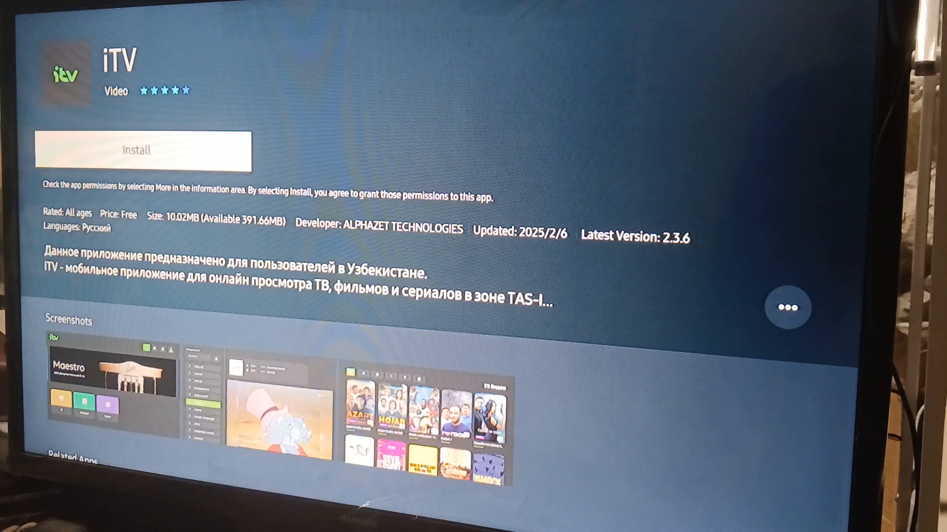
- Press Install on the iTV app page to start installation
left_click(143, 150)
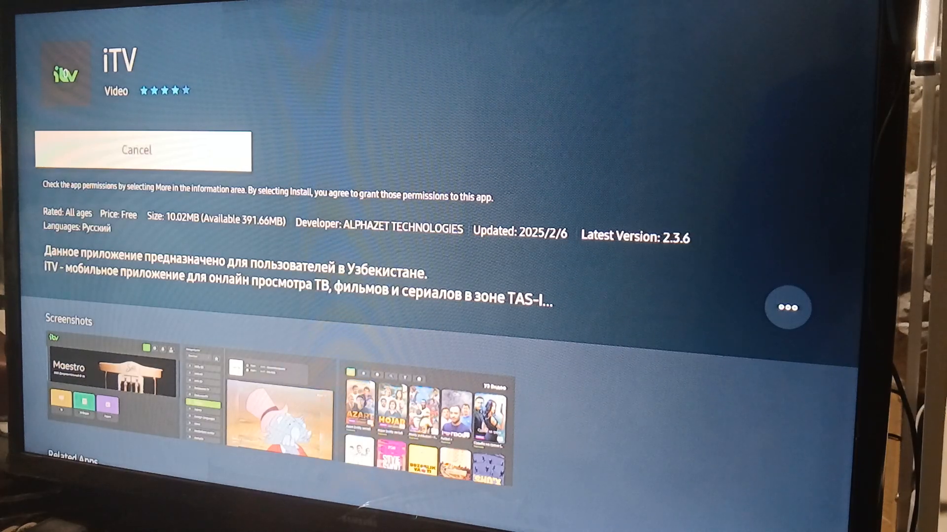